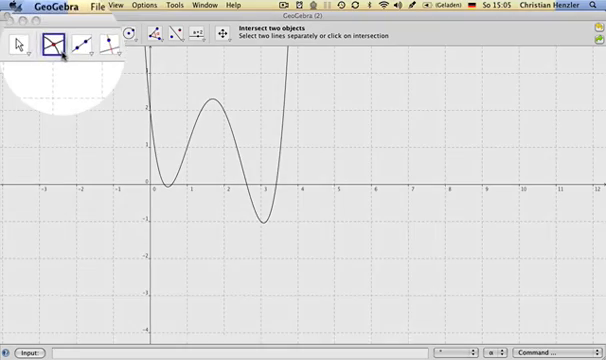
Choose the Intersect Two Objects tool from the point toolbox.
click(72, 44)
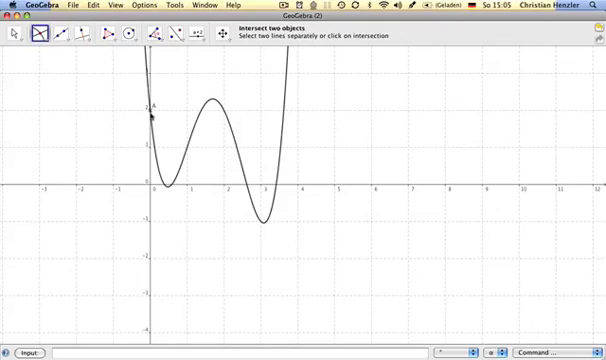
mouse_move(160, 148)
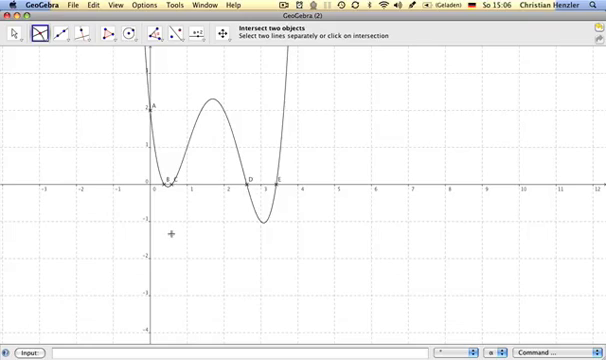
mouse_move(200, 194)
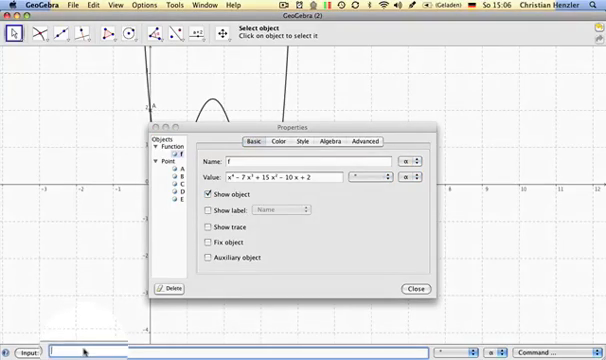
Begin the Extremum command by entering 'ext' in the Input bar.
text(ext)
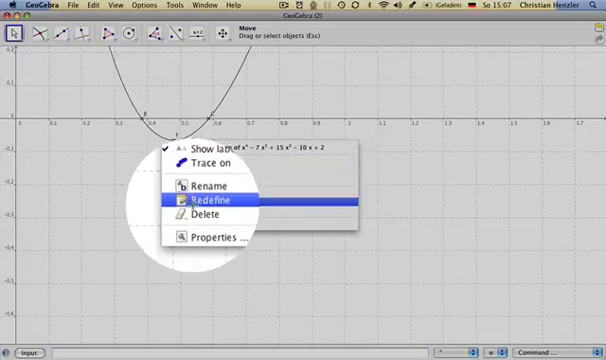
Redefine the extreme point to label the curve's minimum, then bring up the View menu.
click(212, 236)
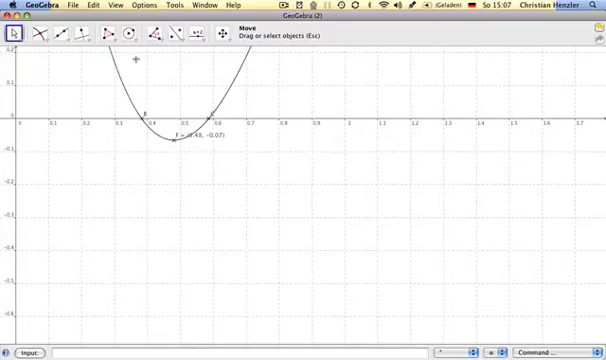
click(118, 6)
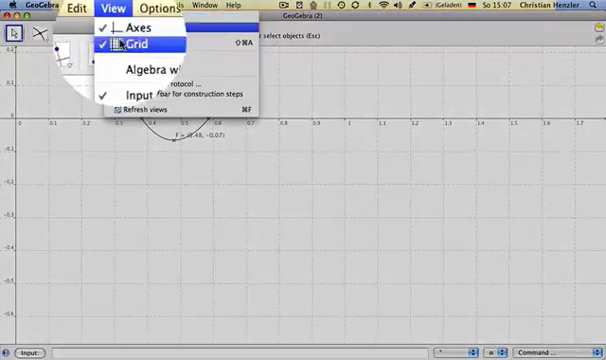